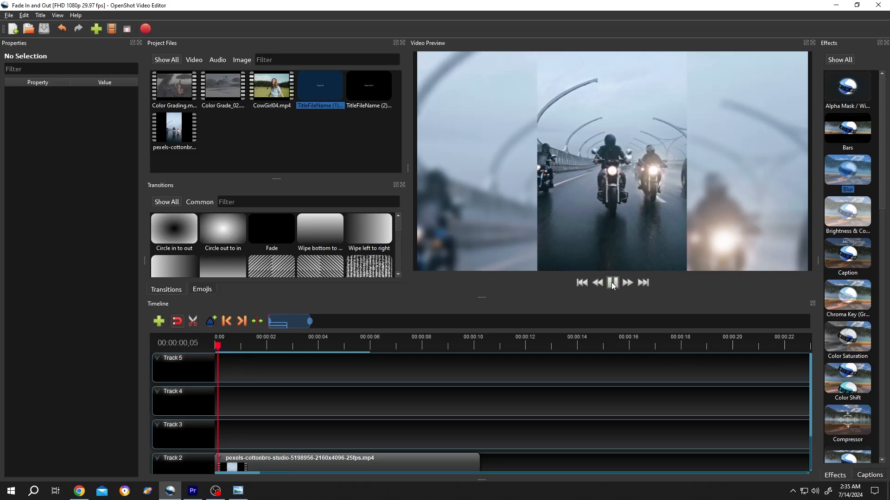
# Stop the preview and delete the motorcycle clip from Track 2, leaving the timeline empty.
pyautogui.click(612, 283)
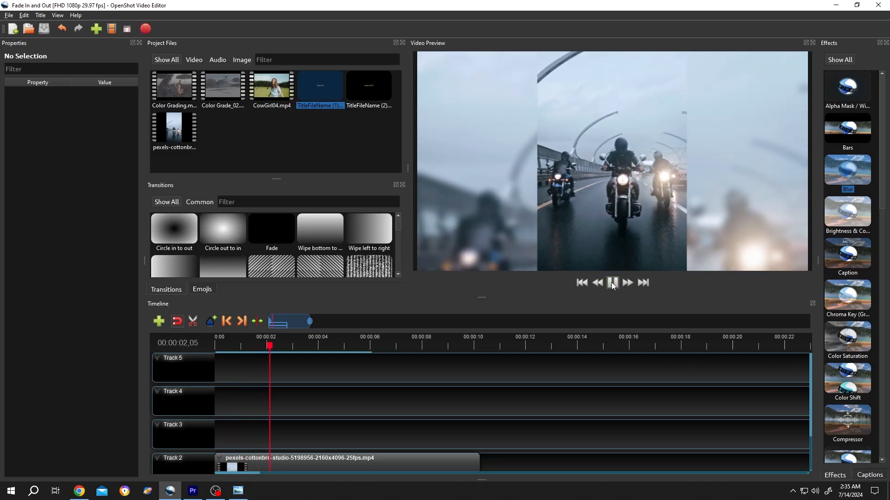
pyautogui.click(612, 282)
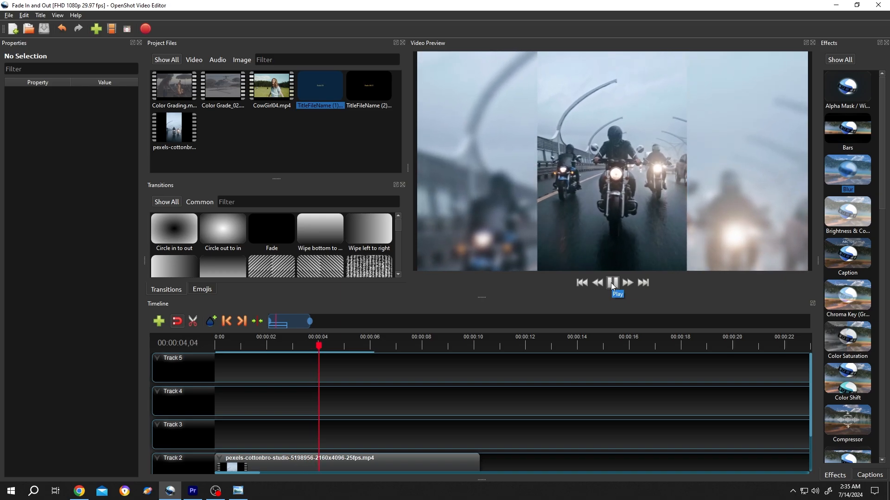
pyautogui.click(612, 282)
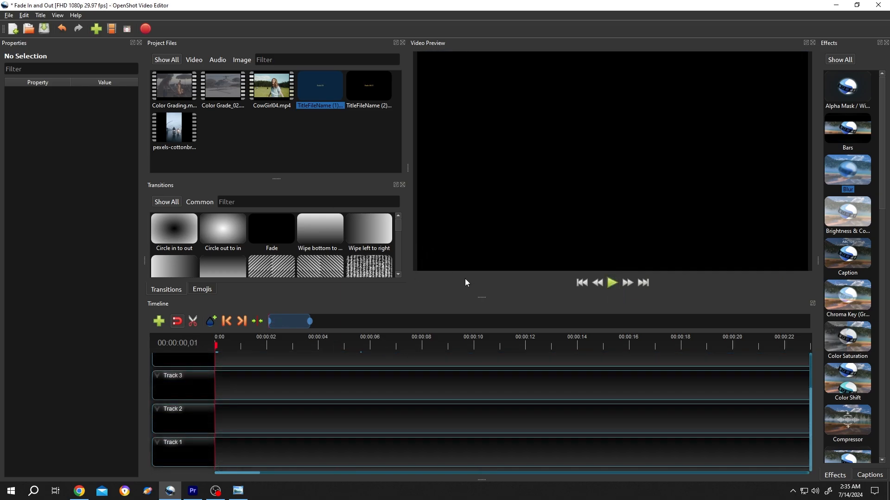
pyautogui.moveTo(846, 446)
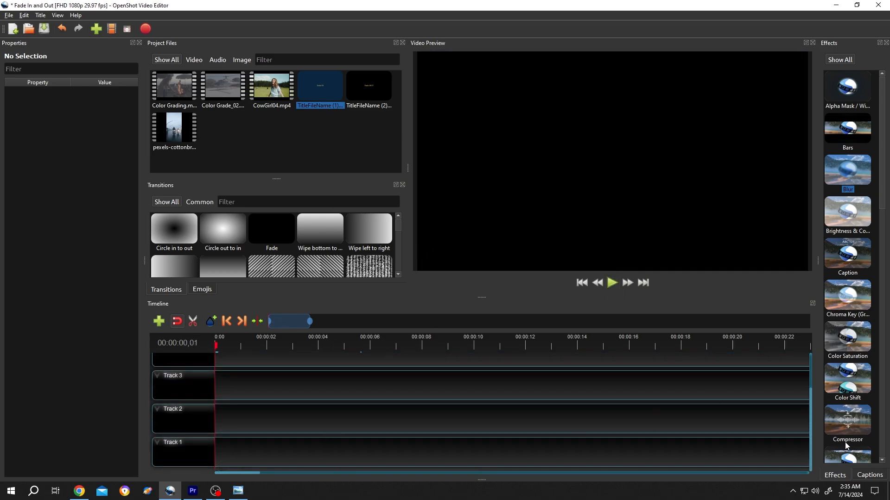
pyautogui.click(56, 15)
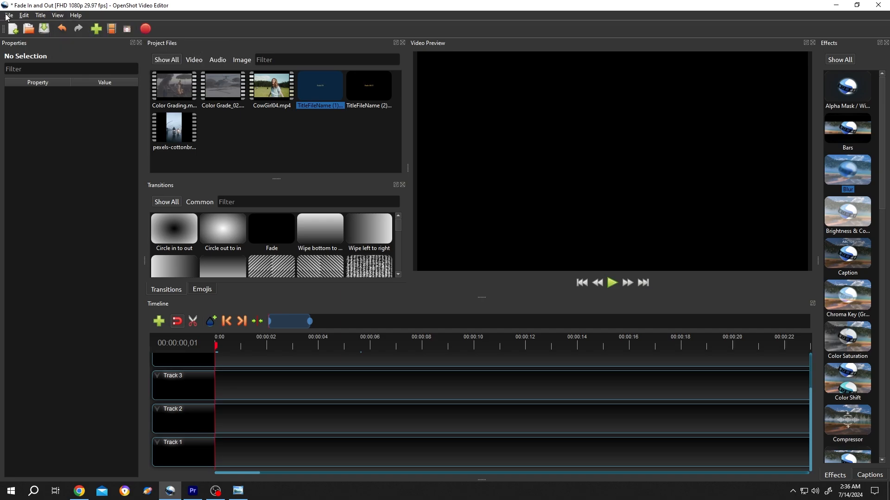
# Choose the FHD 1080p 60 fps profile from File > Choose Profile, not yet confirmed.
pyautogui.click(9, 16)
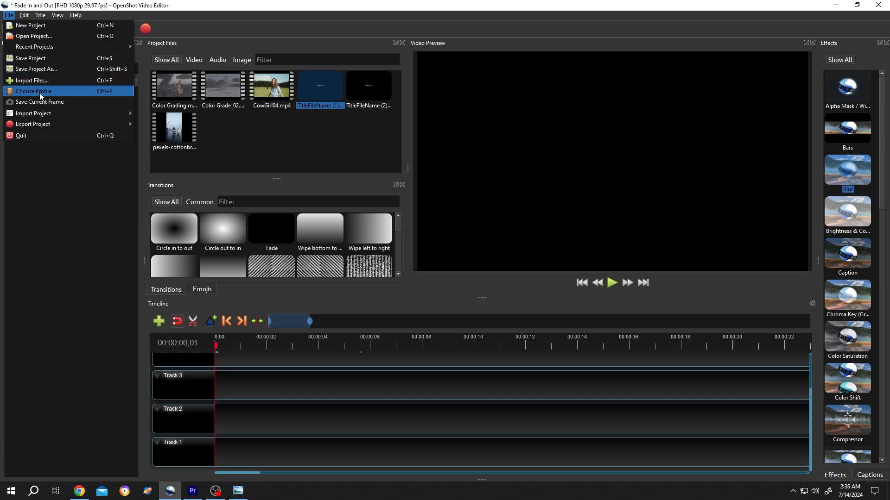
pyautogui.click(34, 91)
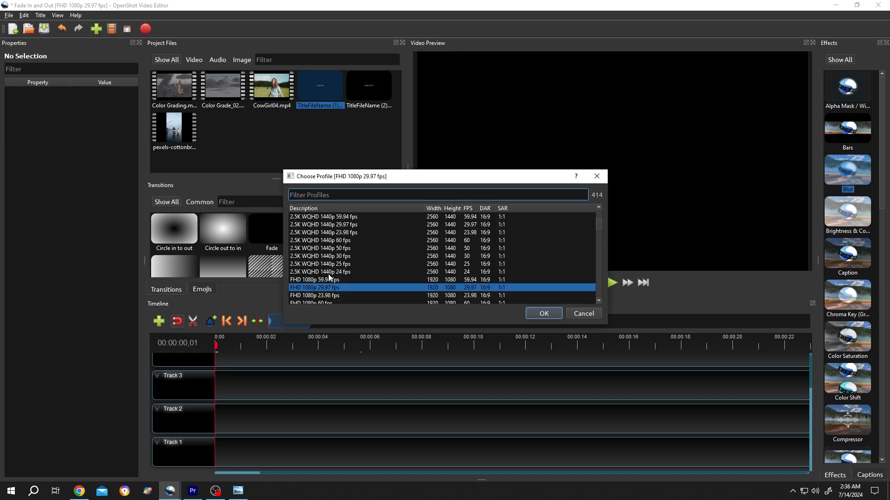
pyautogui.scroll(-3)
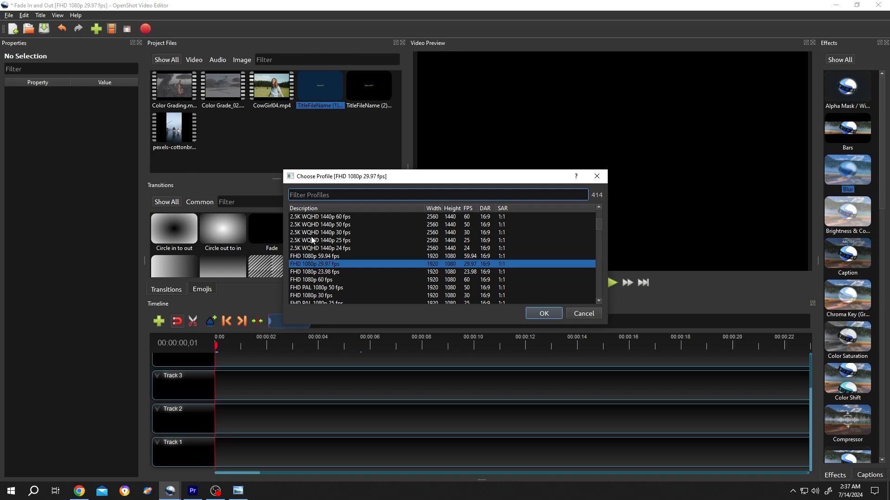
pyautogui.moveTo(488, 271)
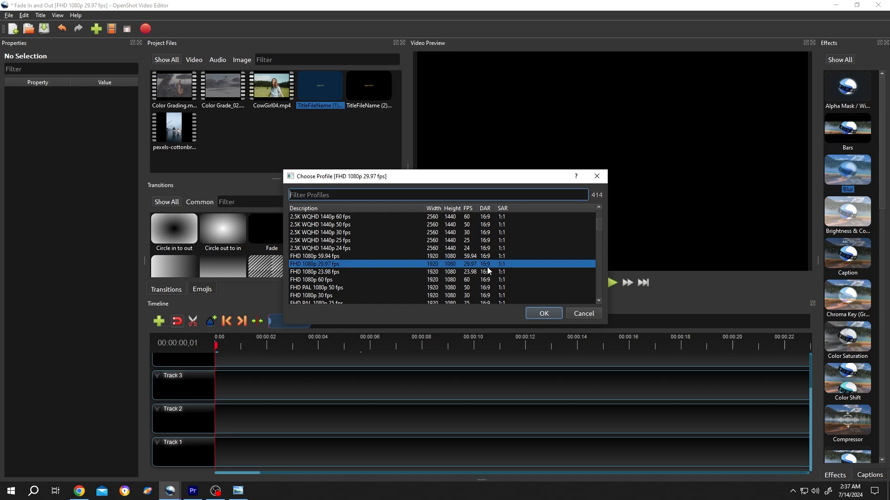
pyautogui.scroll(-3)
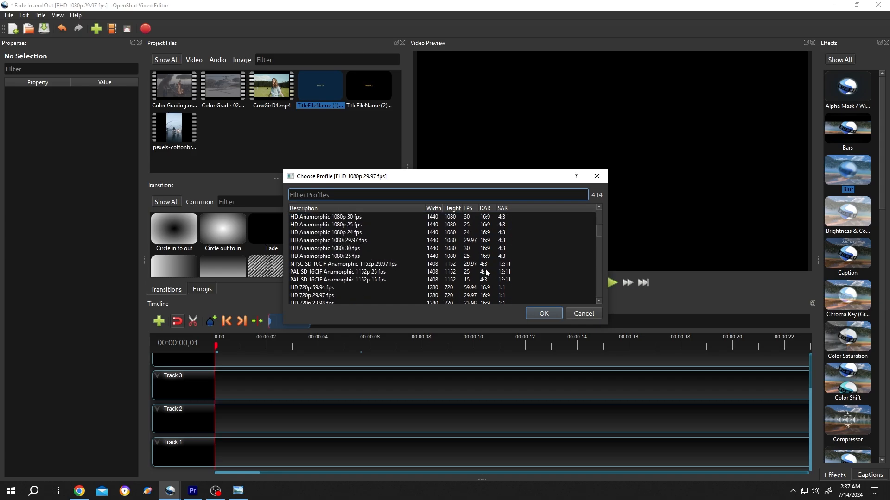
pyautogui.scroll(-3)
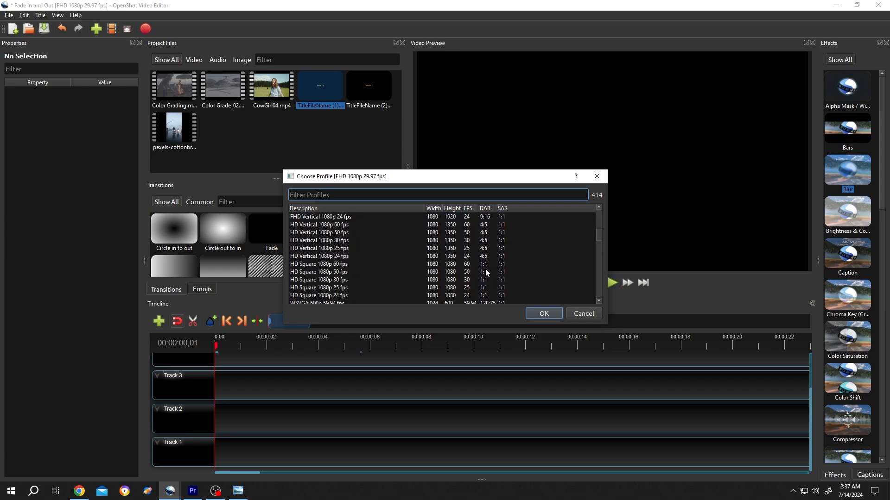
pyautogui.scroll(3)
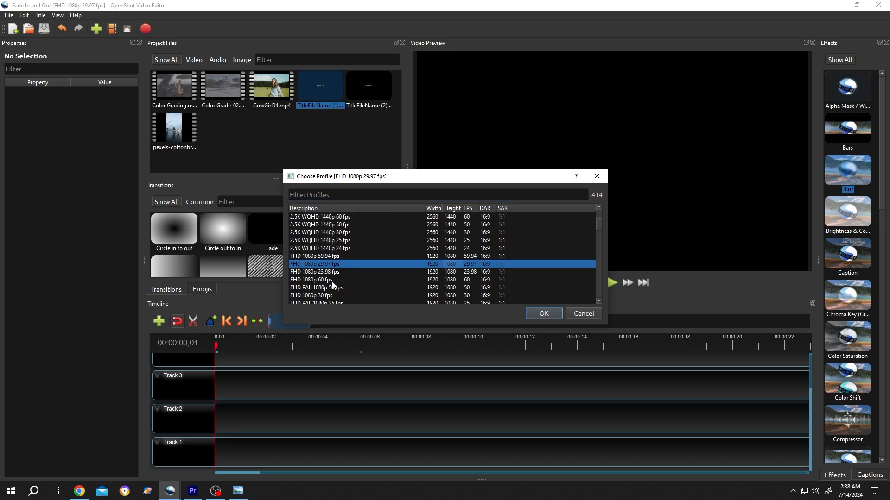
pyautogui.click(311, 279)
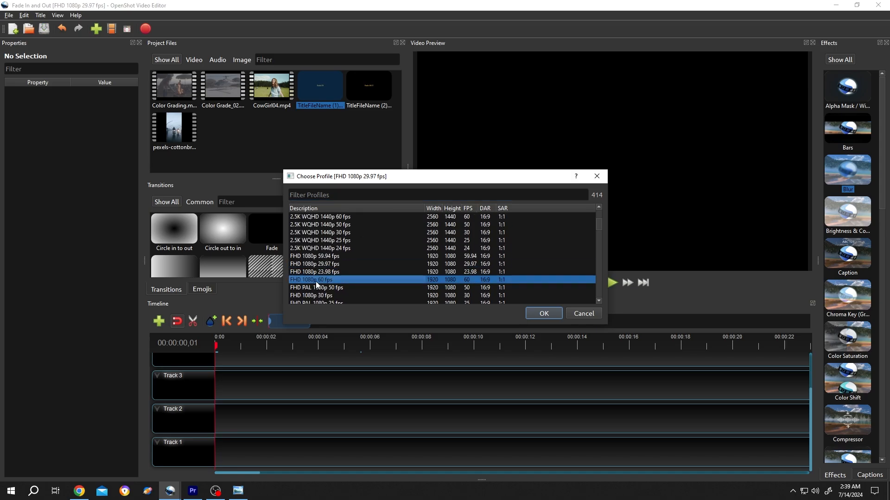
pyautogui.moveTo(491, 289)
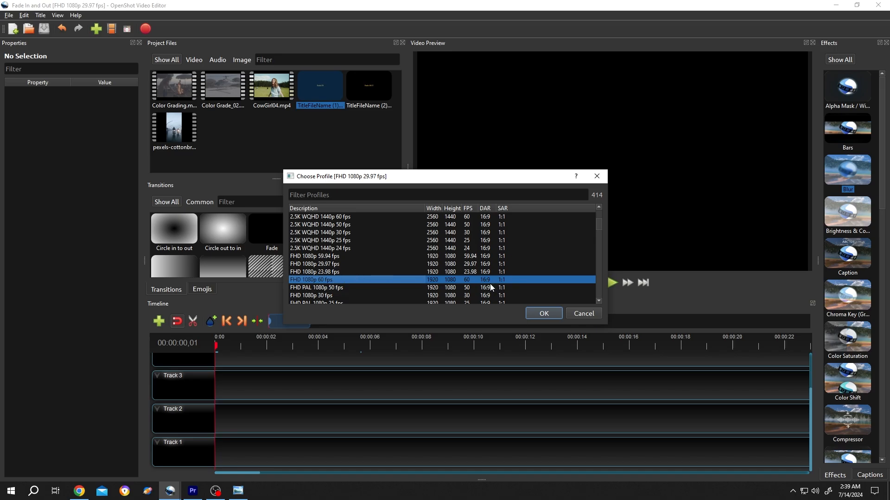
pyautogui.moveTo(550, 320)
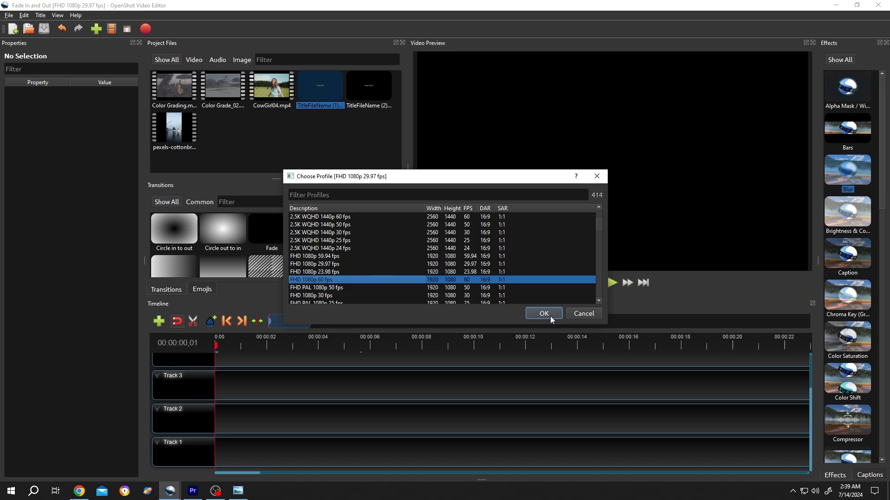
# Confirm the FHD 1080p 60 fps profile so the project switches to it.
pyautogui.click(542, 313)
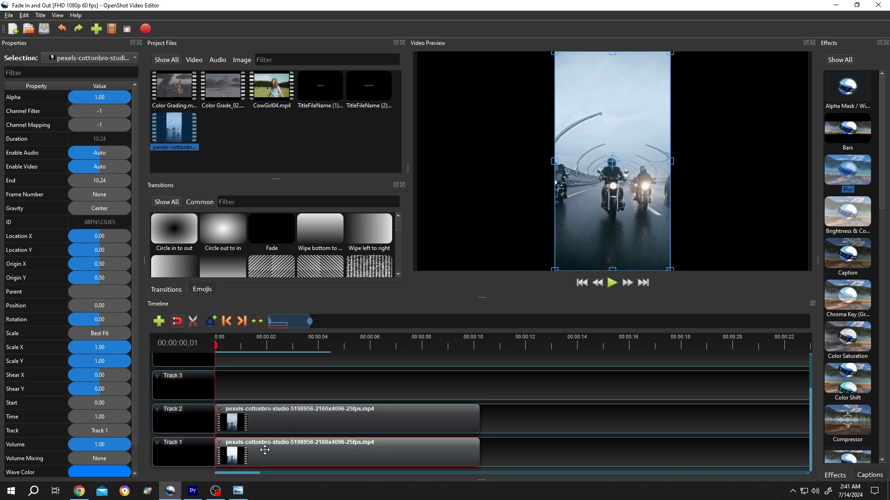
pyautogui.moveTo(553, 276)
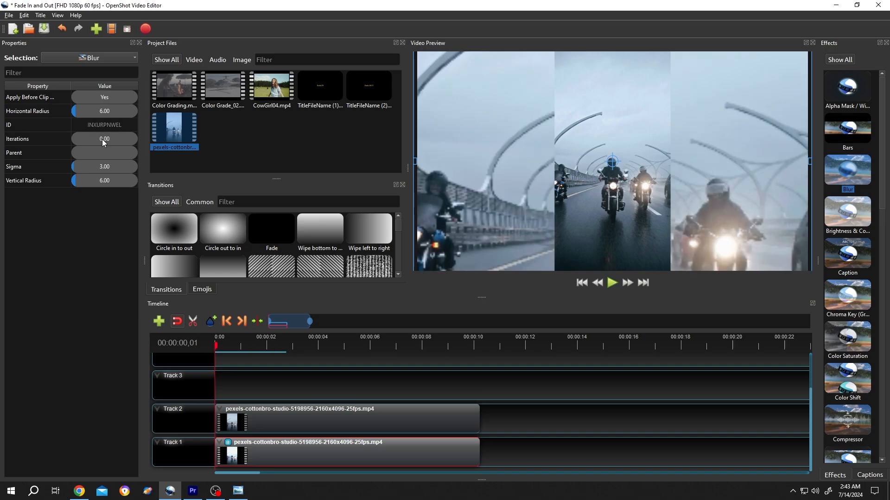
# Set the Track 1 Blur effect to 2 iterations and vertical radius 4.
pyautogui.click(37, 138)
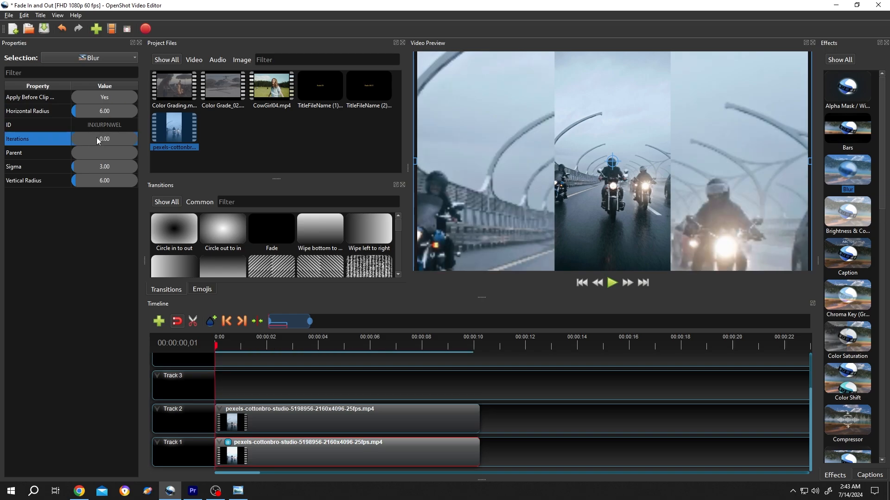
pyautogui.click(104, 138)
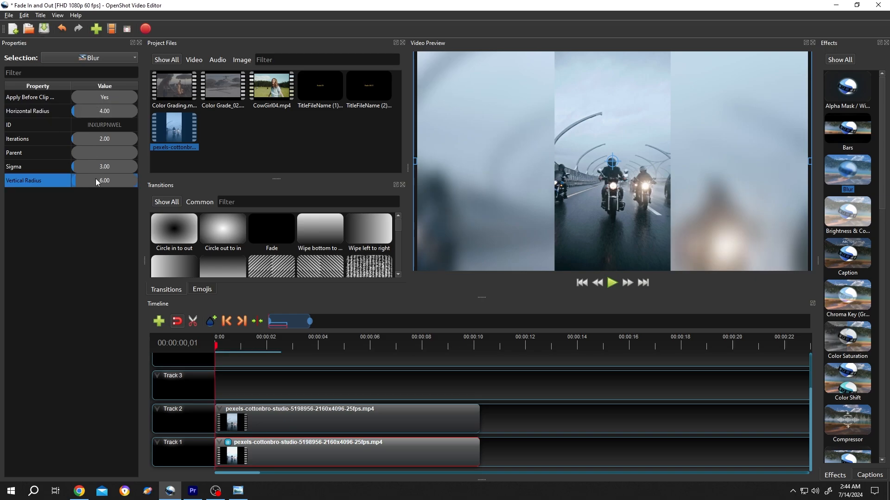
pyautogui.click(104, 181)
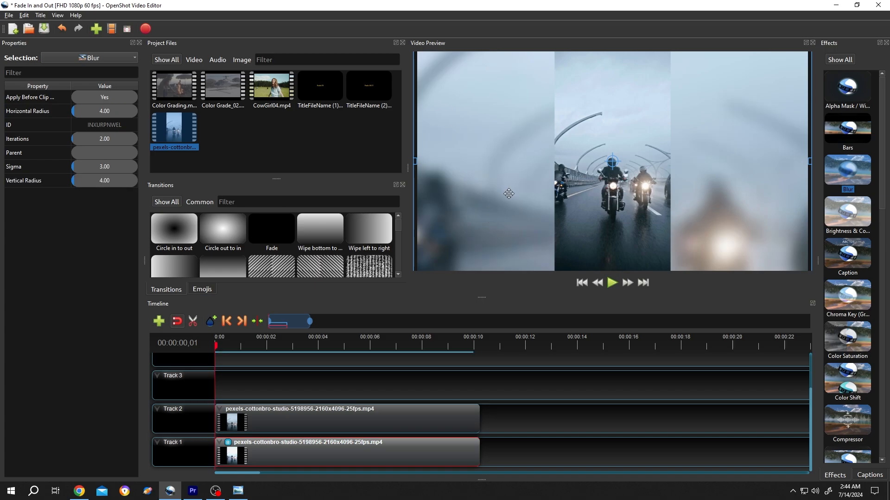
pyautogui.moveTo(583, 244)
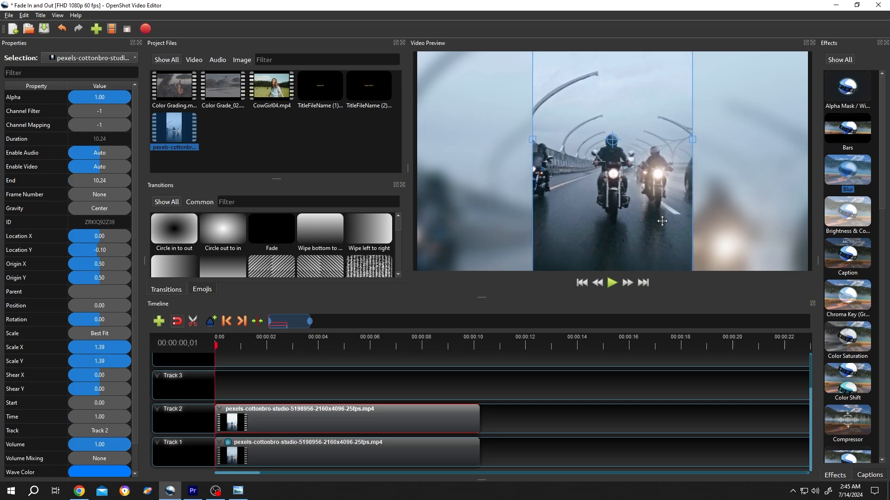
# Preview the 1.39-scaled foreground over the blurred background, then stop playback.
pyautogui.click(611, 282)
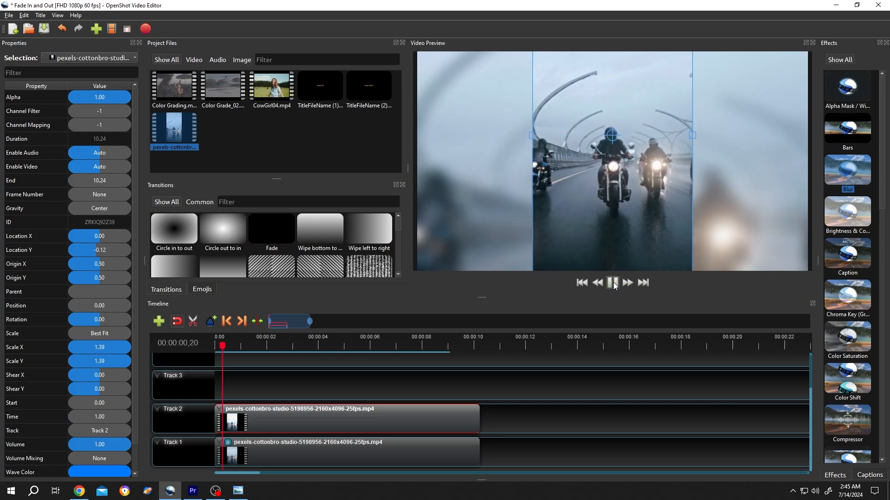
pyautogui.click(613, 282)
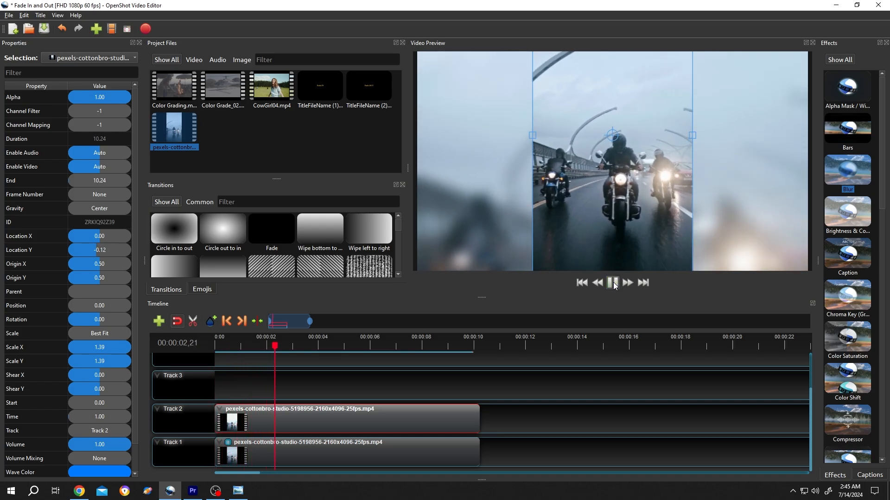
pyautogui.click(612, 283)
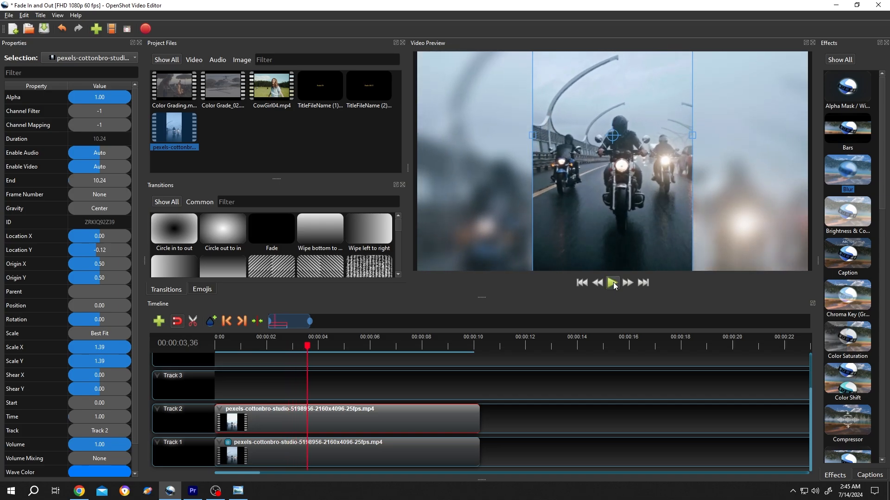
pyautogui.click(8, 15)
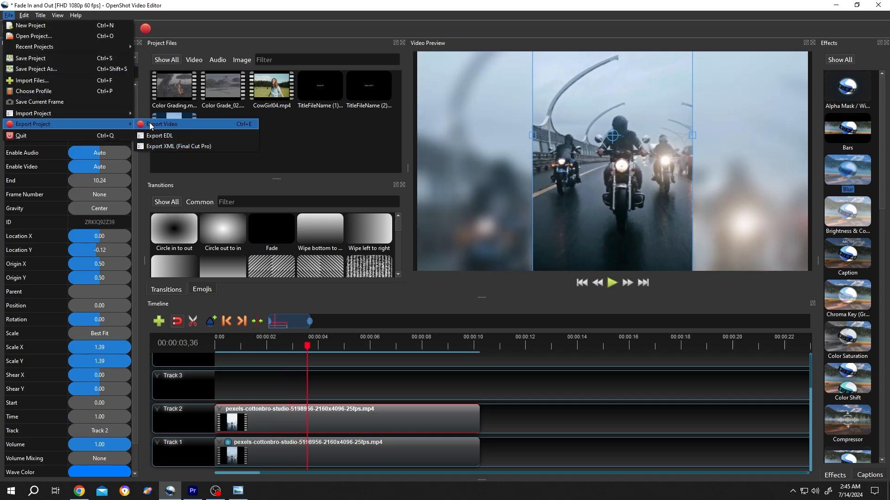
# Export 'Fade In and Out' as an MP4 (h.264) at FHD 1080p 60 fps, High quality.
pyautogui.click(162, 125)
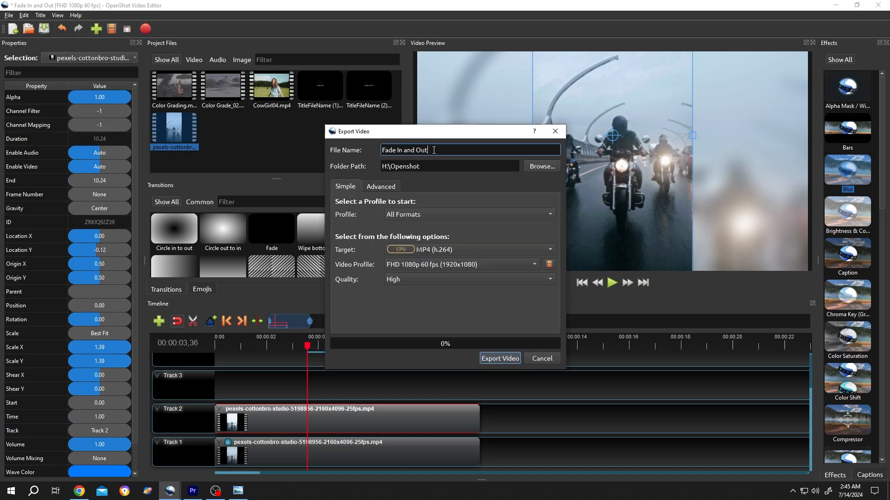
pyautogui.tripleClick(449, 166)
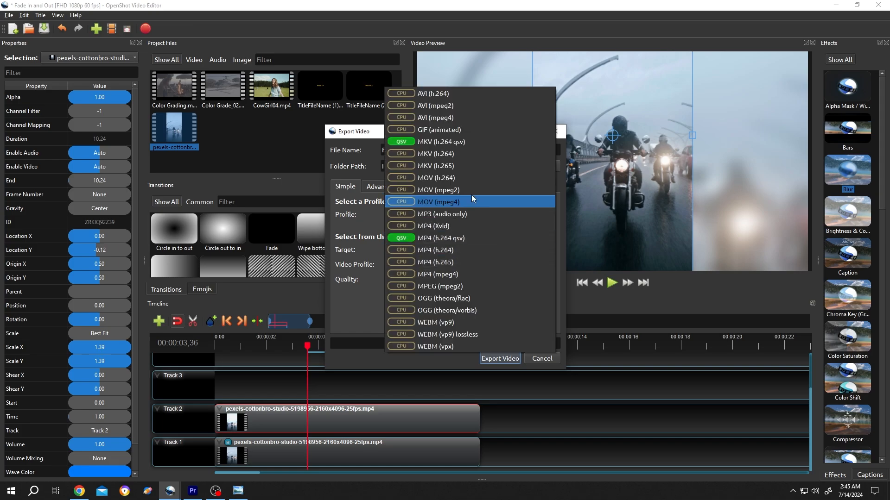
pyautogui.click(434, 250)
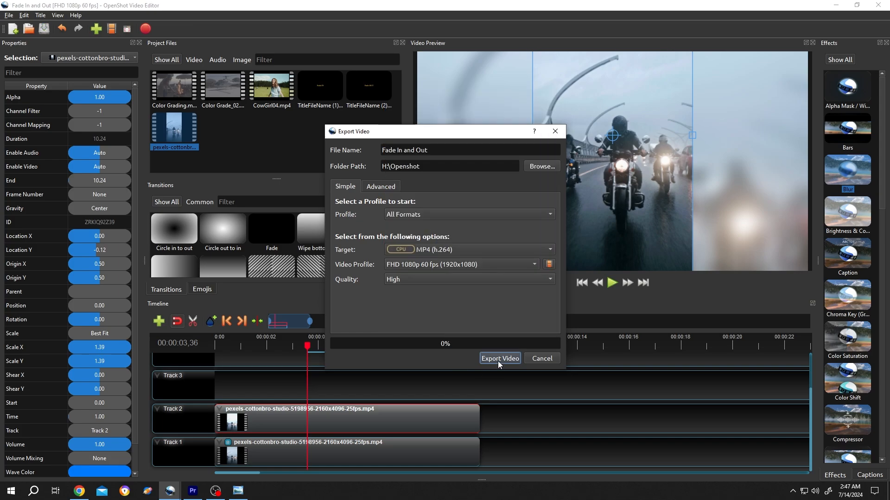
pyautogui.click(498, 358)
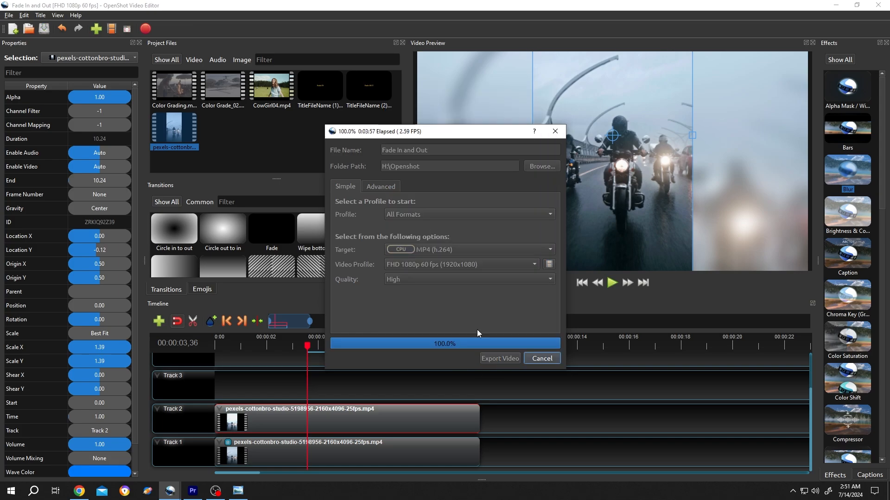